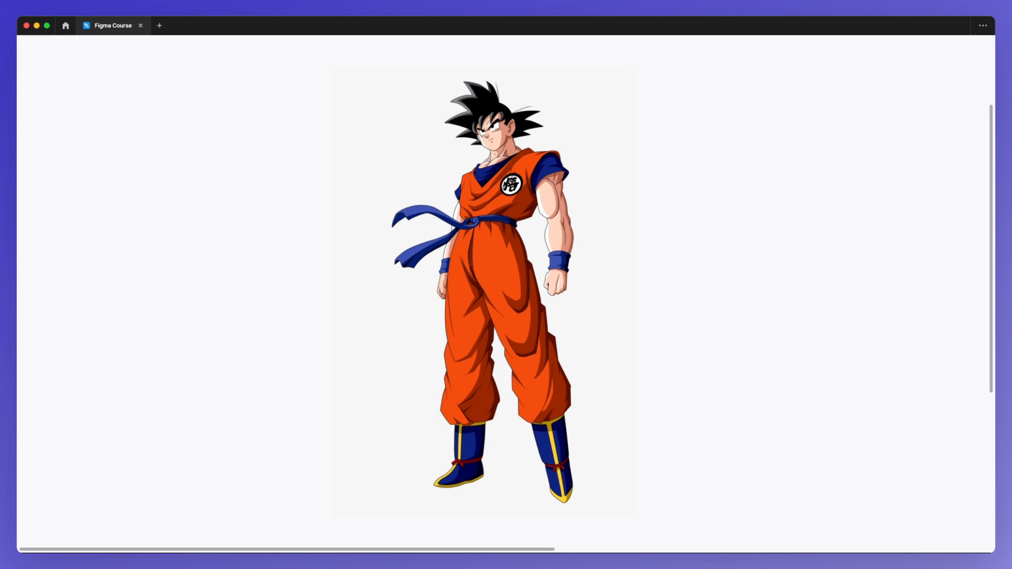
pyautogui.moveTo(697, 349)
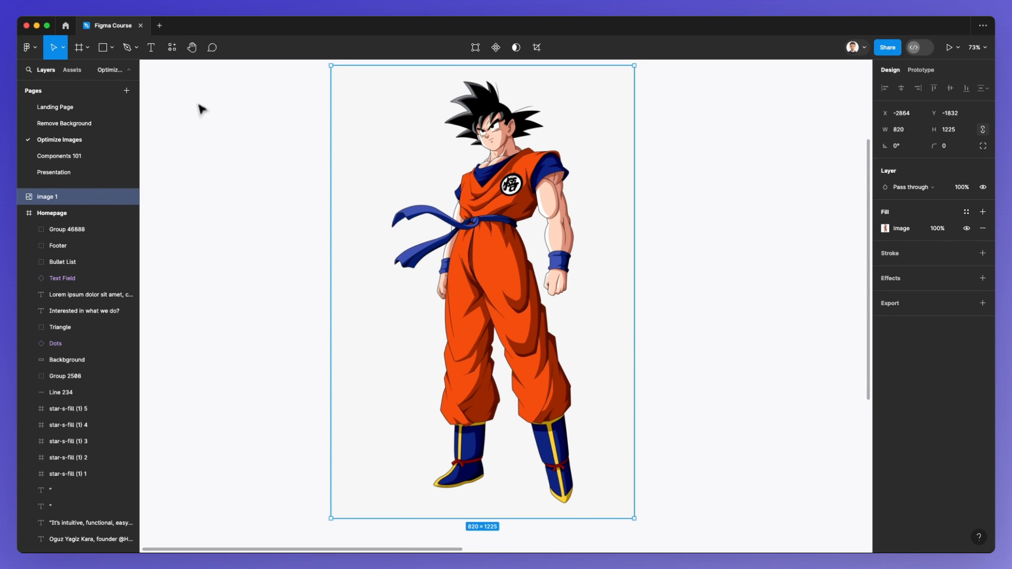
# Browse community plugin results for "image to svg", reaching Image2Vector, Quick Tracing and Vectorized (PNG to SVG)
pyautogui.click(172, 48)
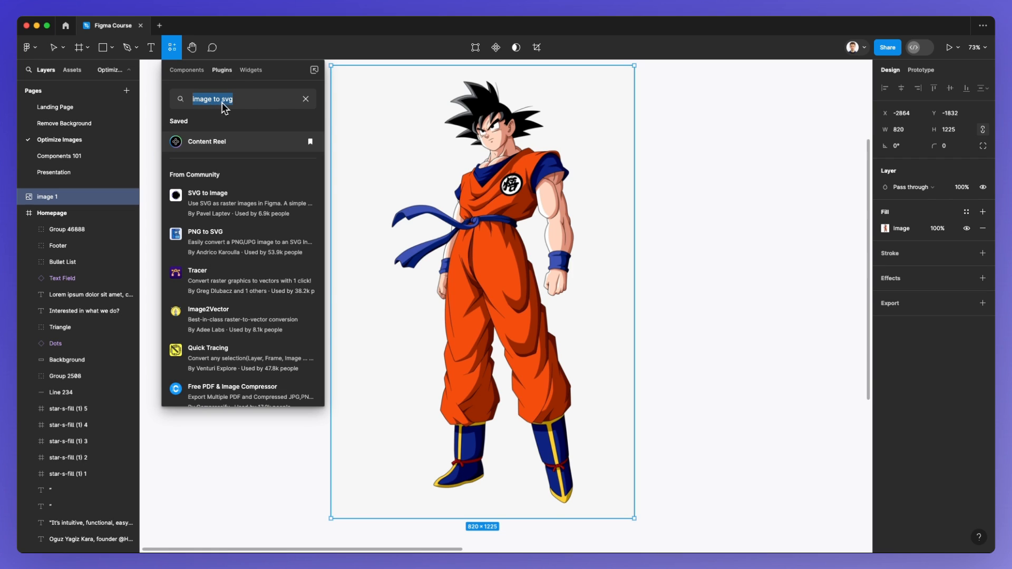
pyautogui.moveTo(280, 194)
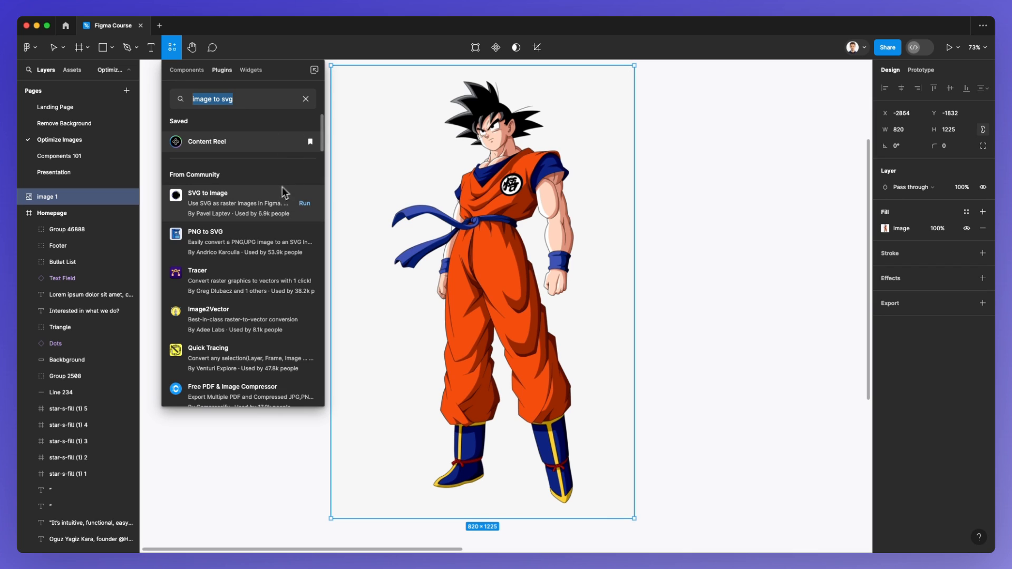
pyautogui.scroll(-3)
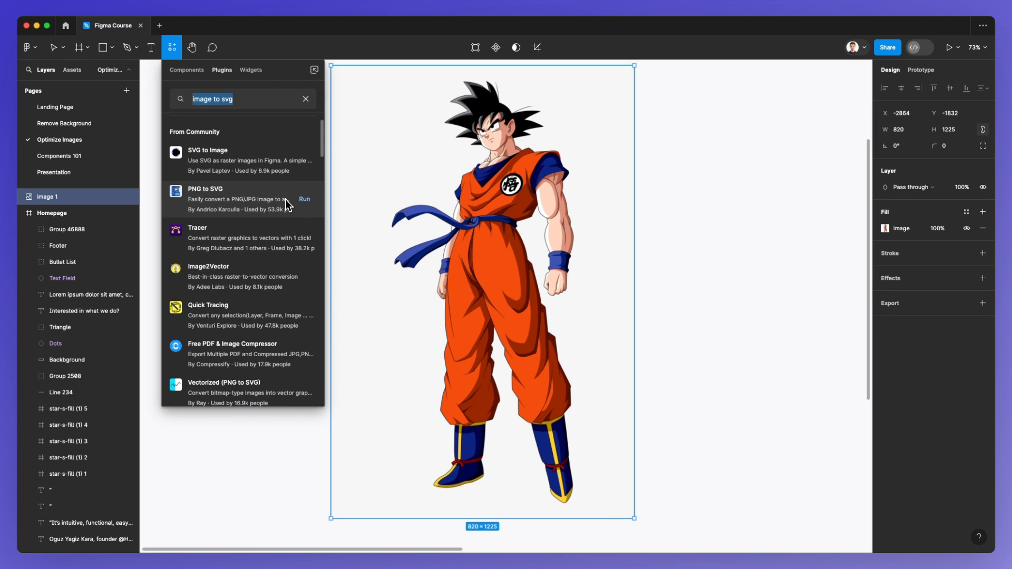
pyautogui.scroll(-3)
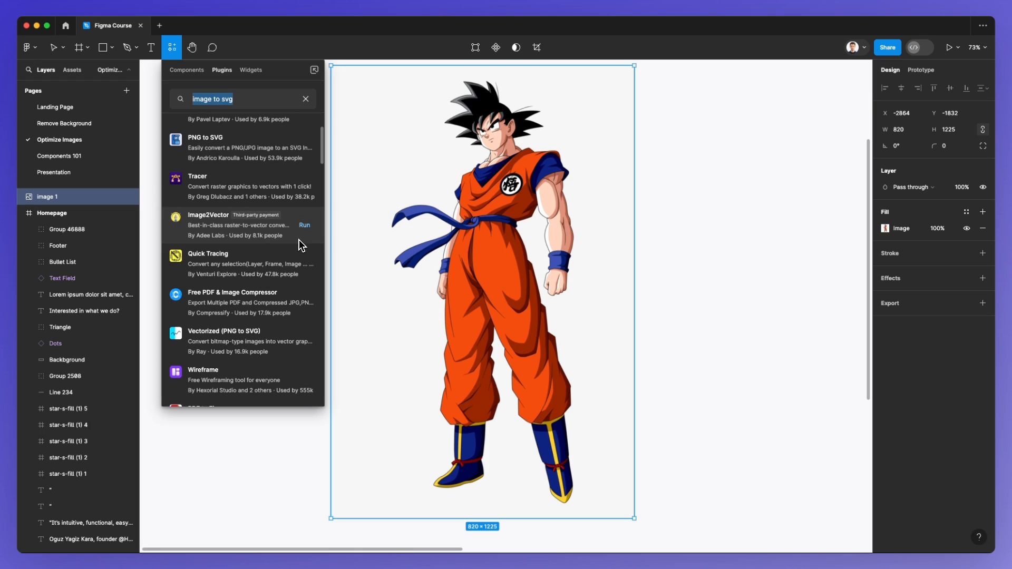
pyautogui.moveTo(254, 291)
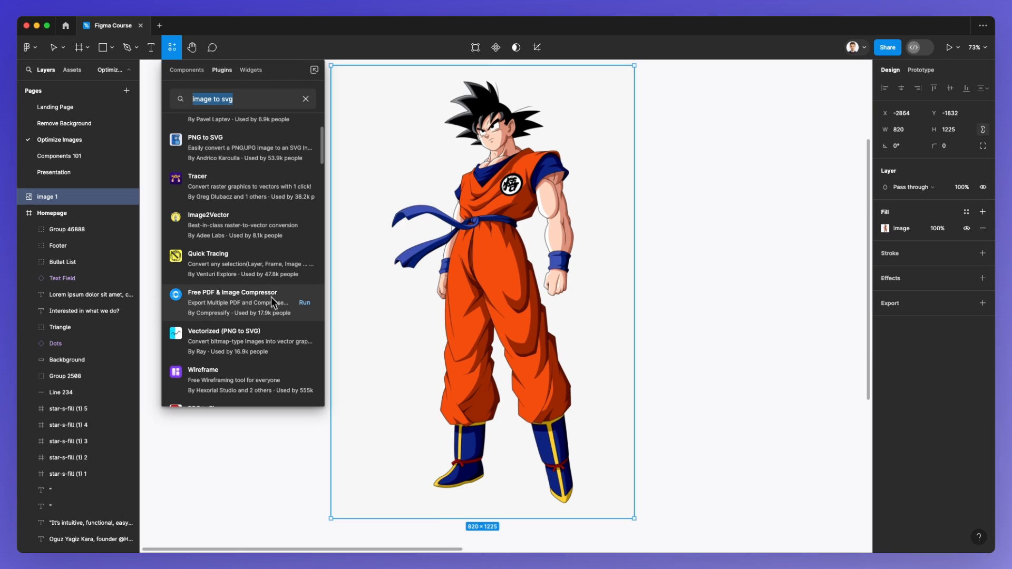
pyautogui.moveTo(271, 337)
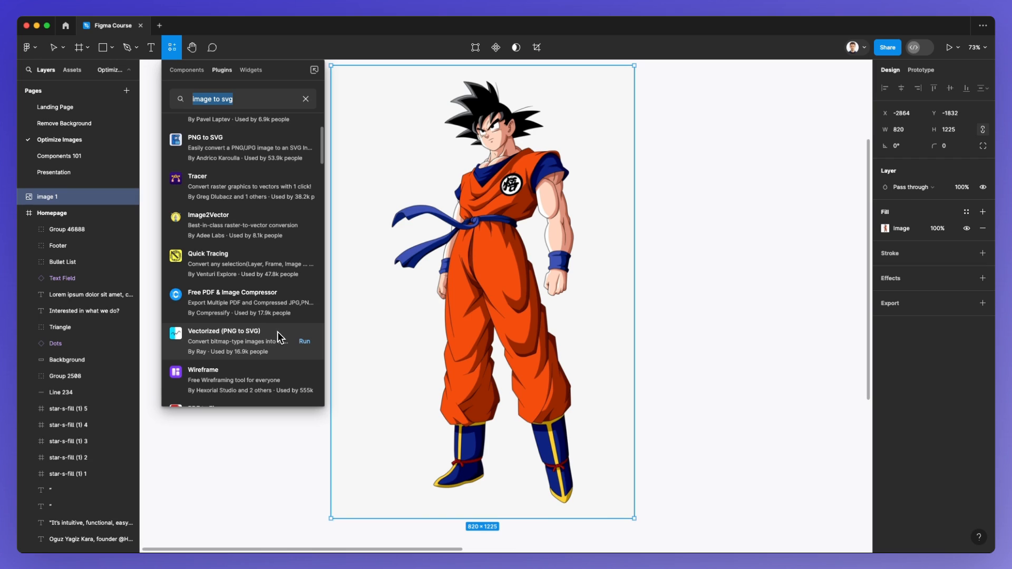
pyautogui.moveTo(251, 340)
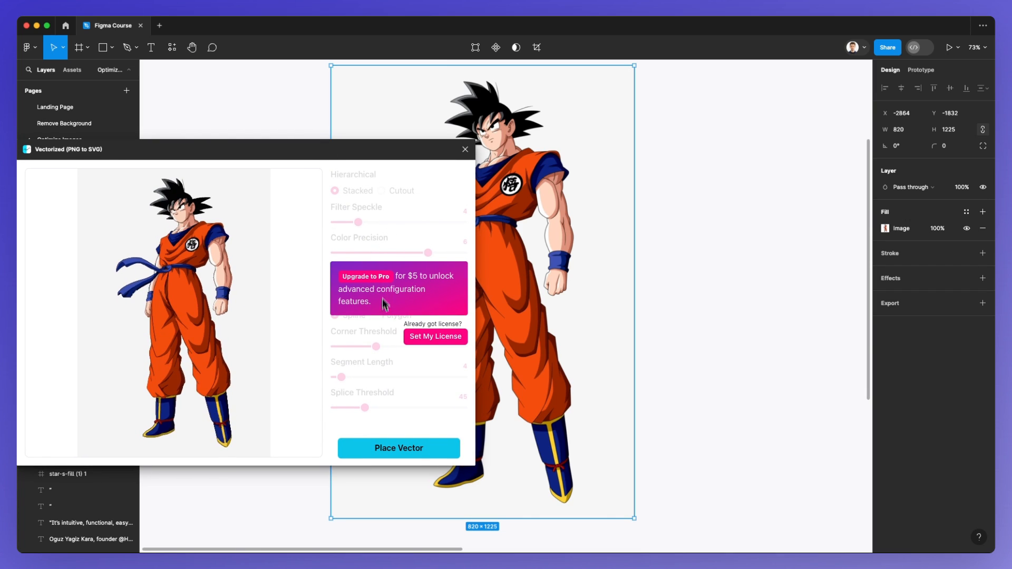
pyautogui.moveTo(416, 389)
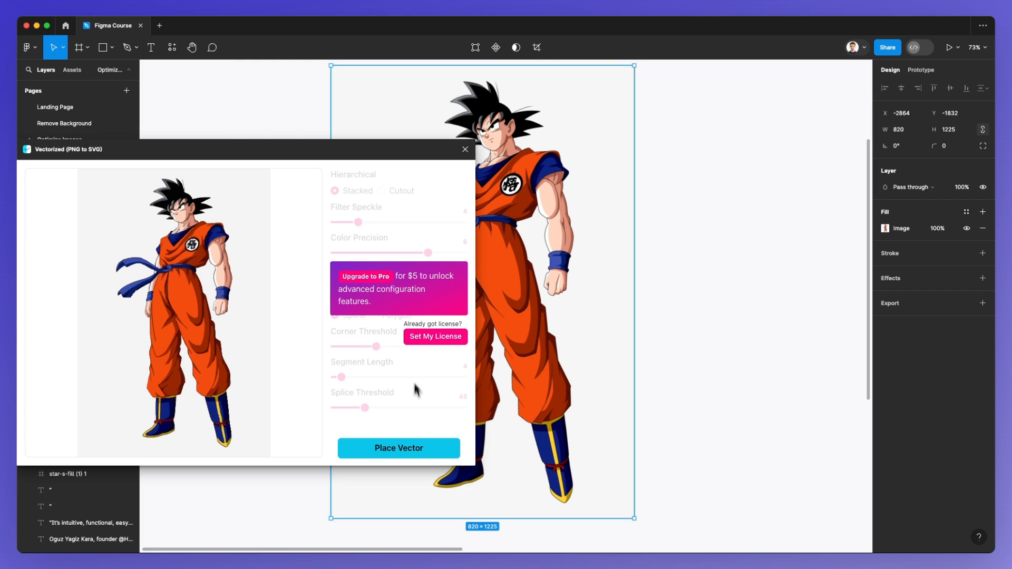
pyautogui.moveTo(377, 322)
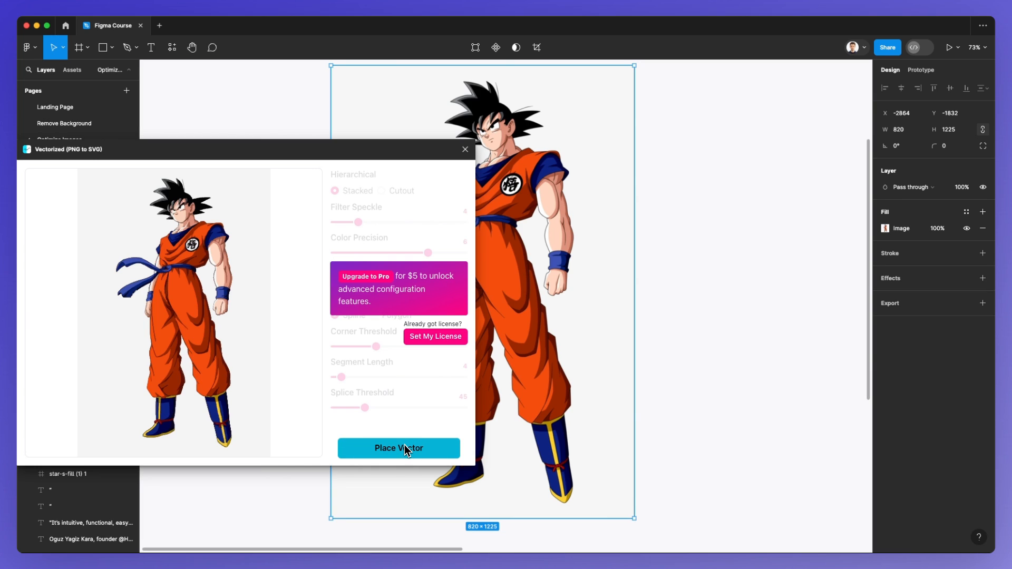
pyautogui.moveTo(403, 449)
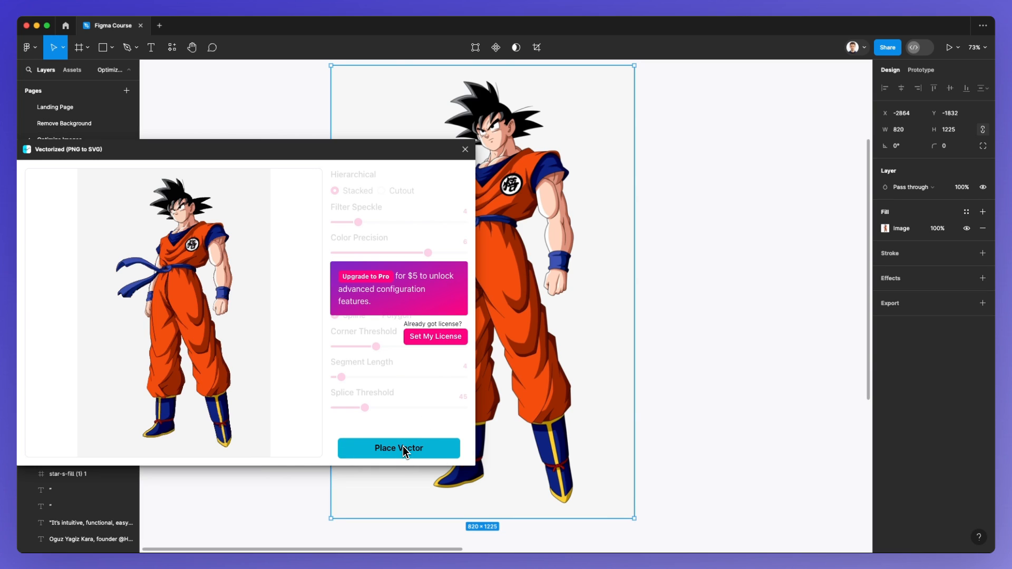
pyautogui.moveTo(345, 230)
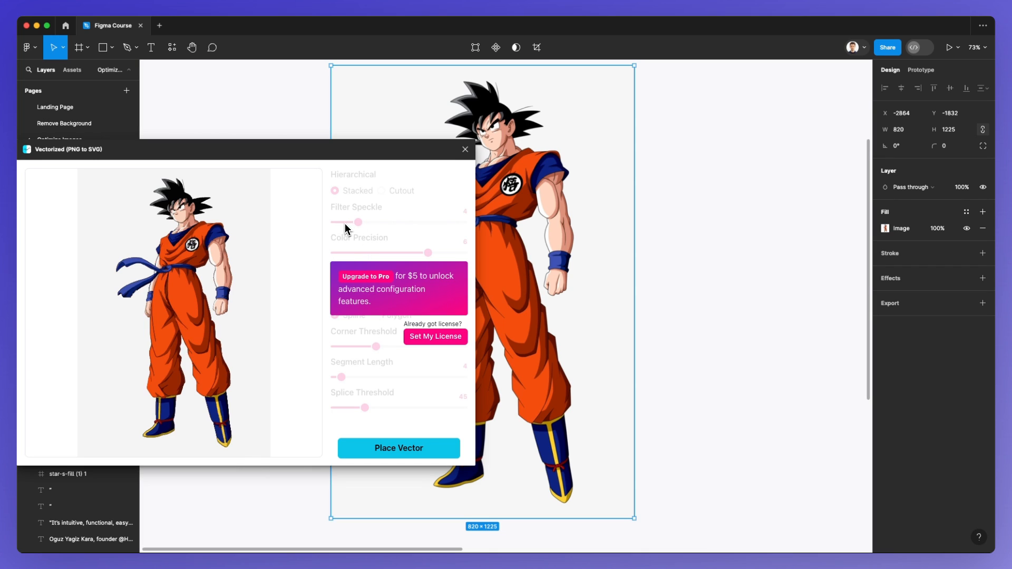
pyautogui.moveTo(398, 448)
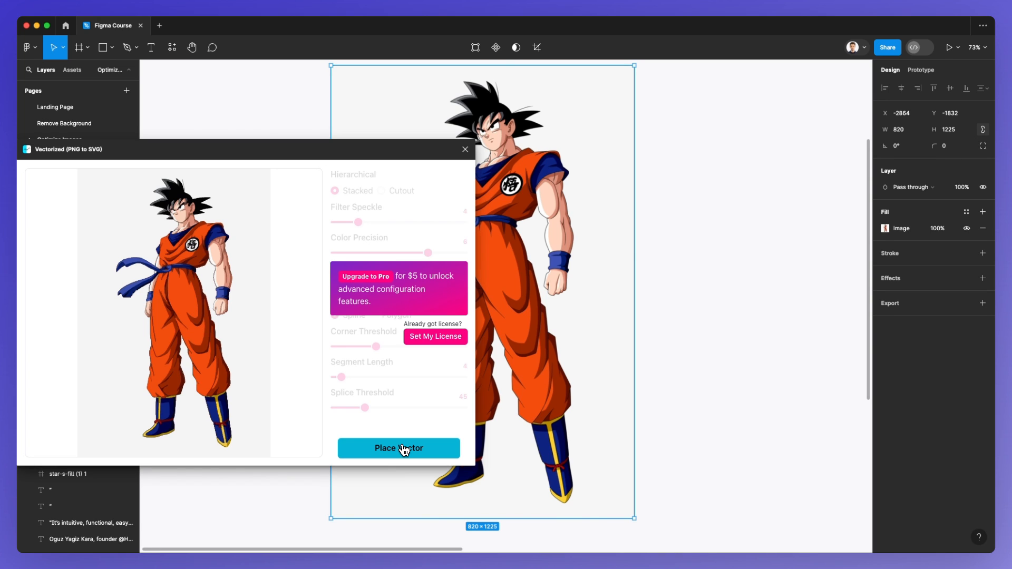
# Place the Vectorized (PNG to SVG) vector copy of the character onto the canvas
pyautogui.click(398, 448)
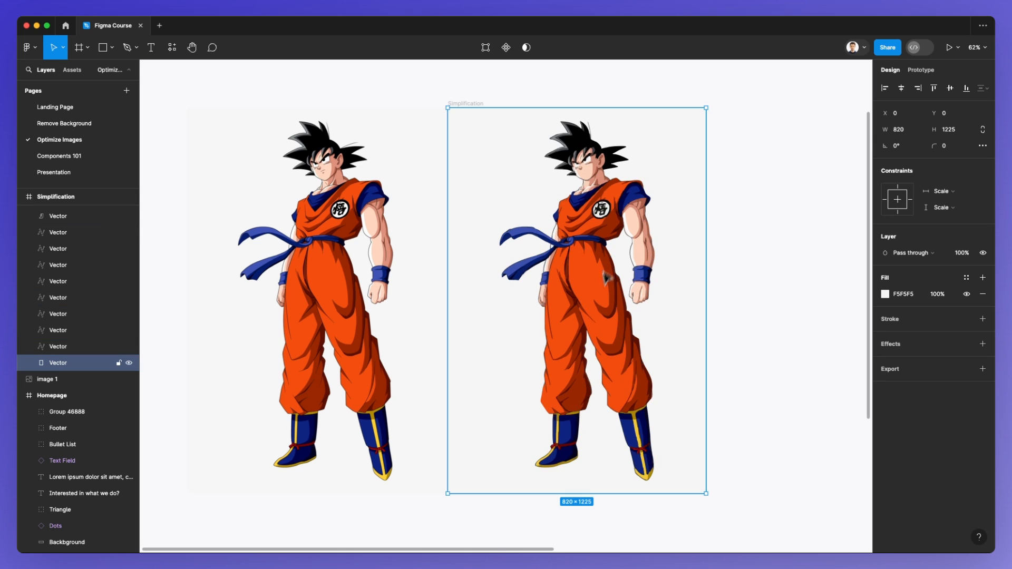
# Zoom toward the placed vector frame to inspect its traced shapes around the face and arms
pyautogui.scroll(-3)
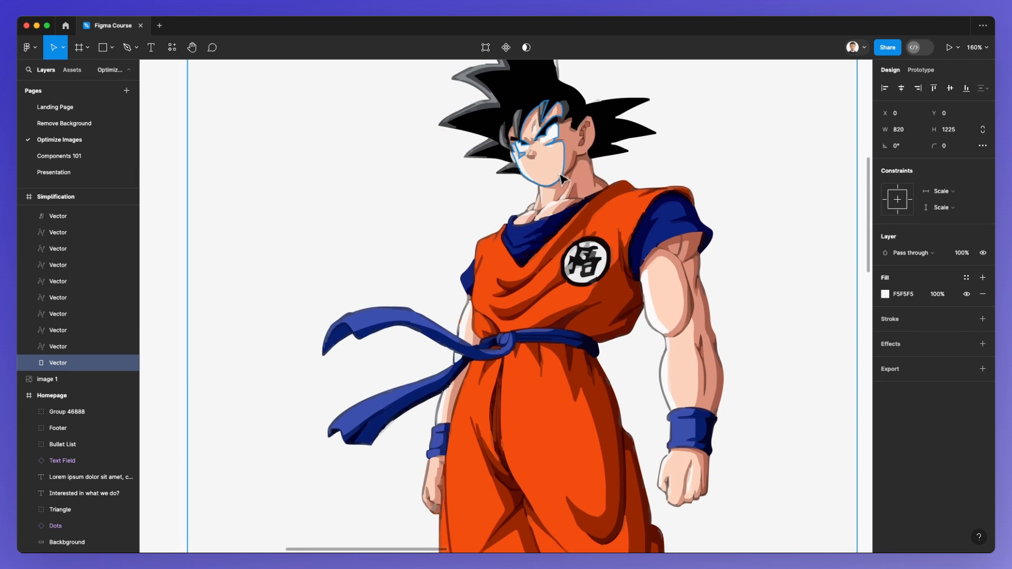
pyautogui.moveTo(547, 171)
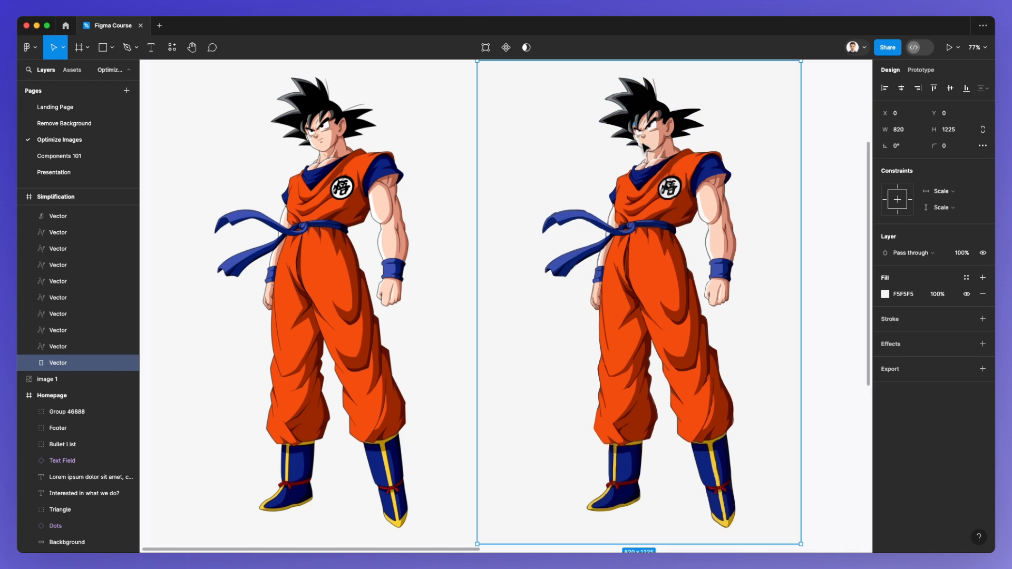
pyautogui.moveTo(753, 210)
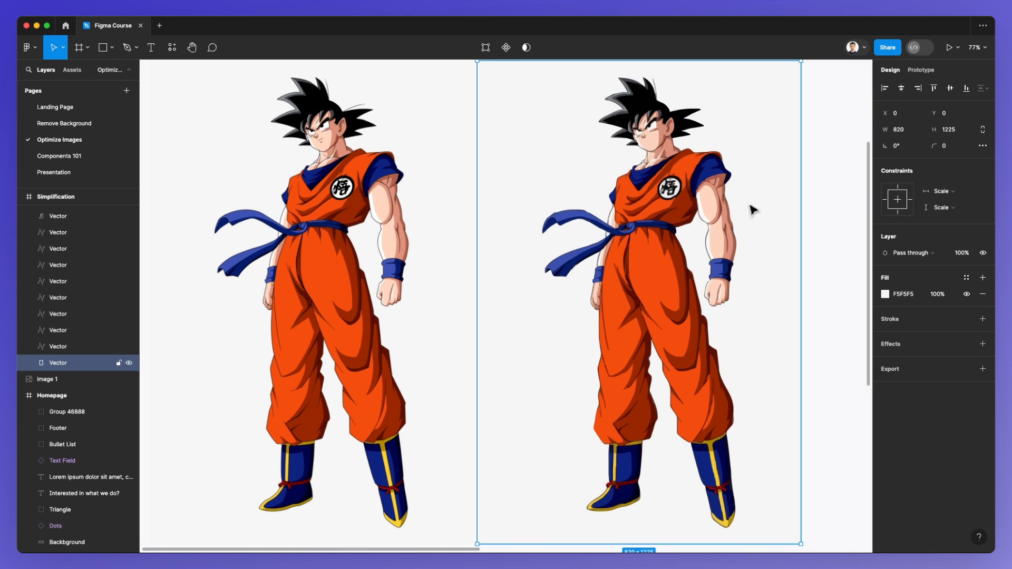